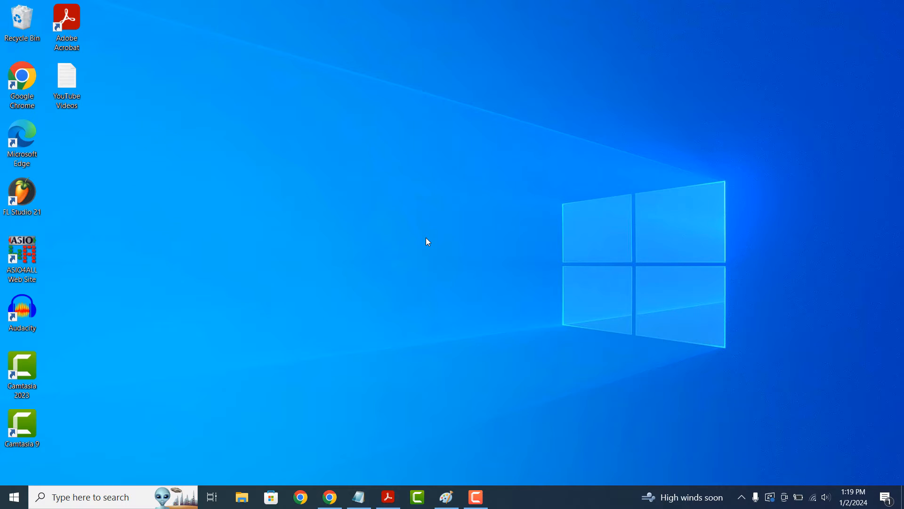
Step: Reach the Personalization settings from the desktop's right-click menu
right_click(428, 241)
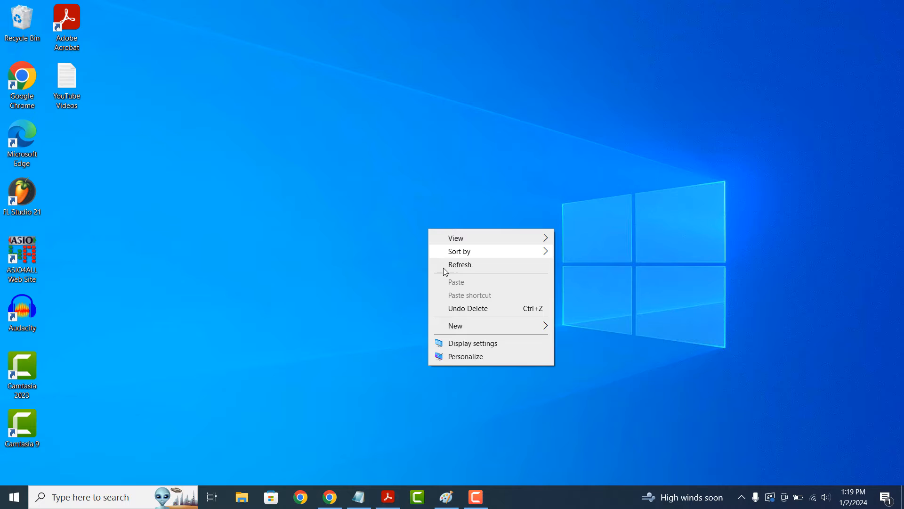
click(465, 356)
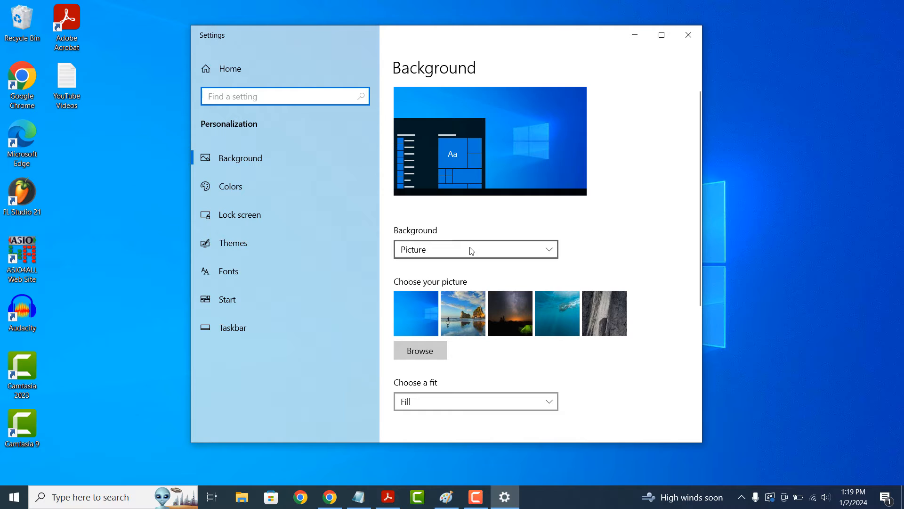
Step: Expand the Background dropdown to list Picture, Solid color and Slideshow
click(475, 248)
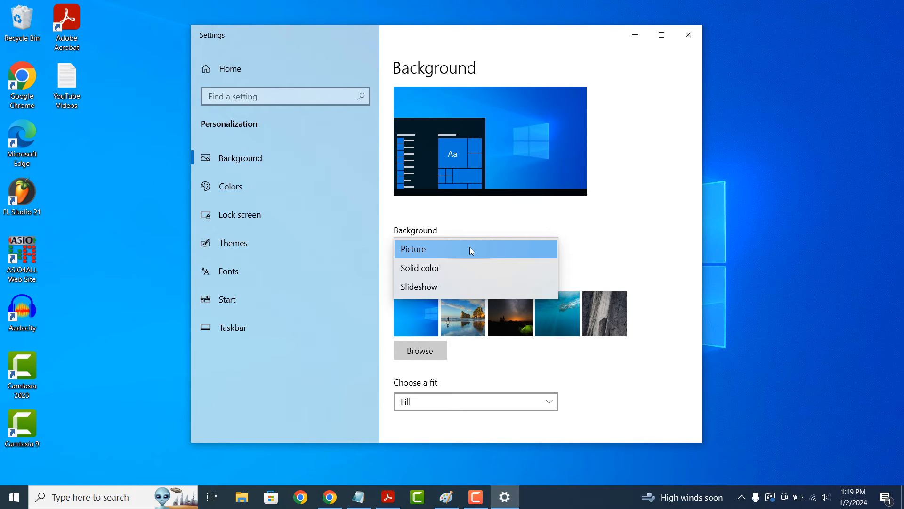
Step: Make the background a solid colour, trying red and crimson, then applying a custom purple
click(420, 268)
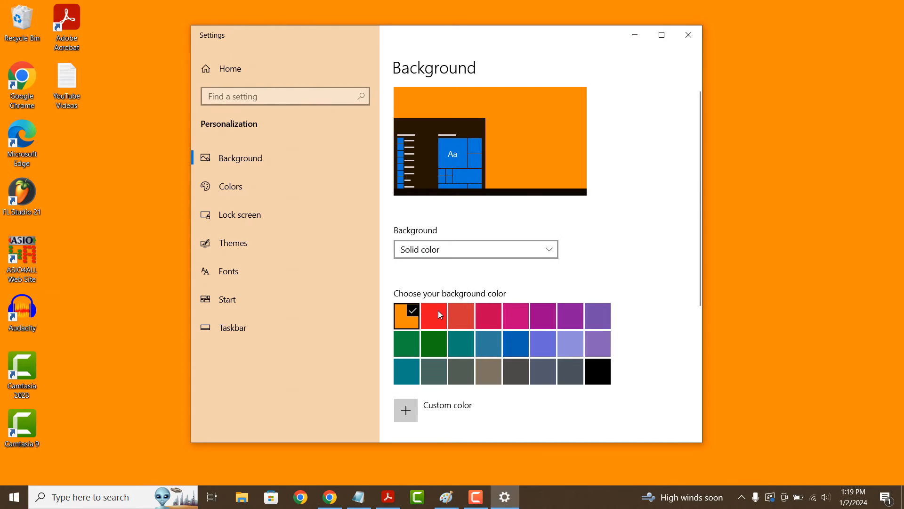
click(433, 316)
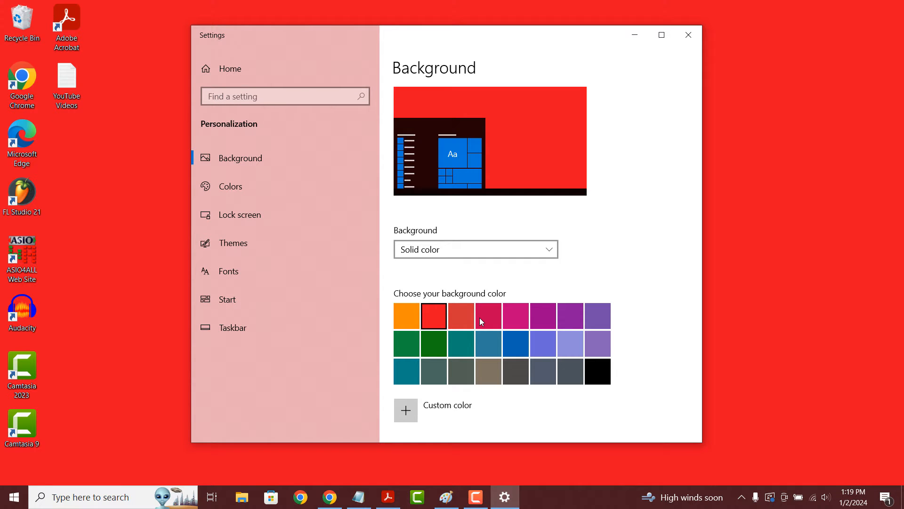
click(488, 315)
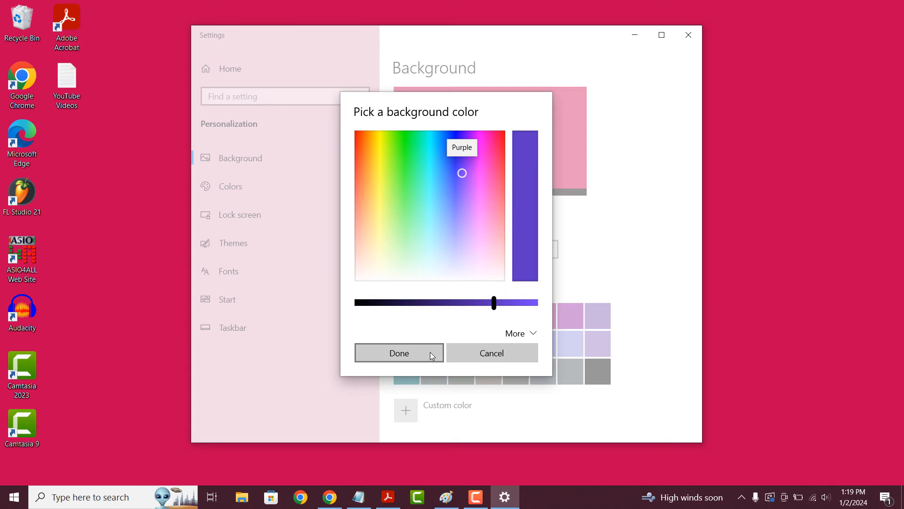
click(399, 352)
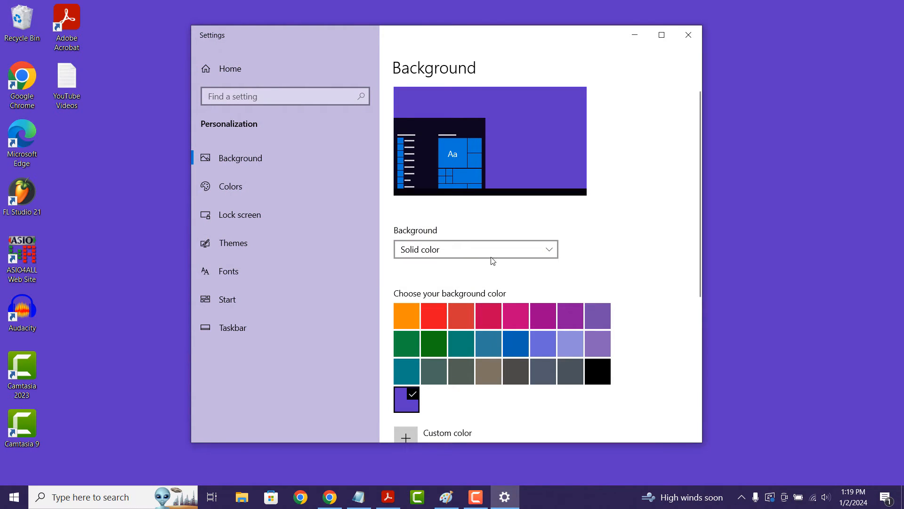
Step: Switch the background type from Slideshow back to a single Picture
click(475, 248)
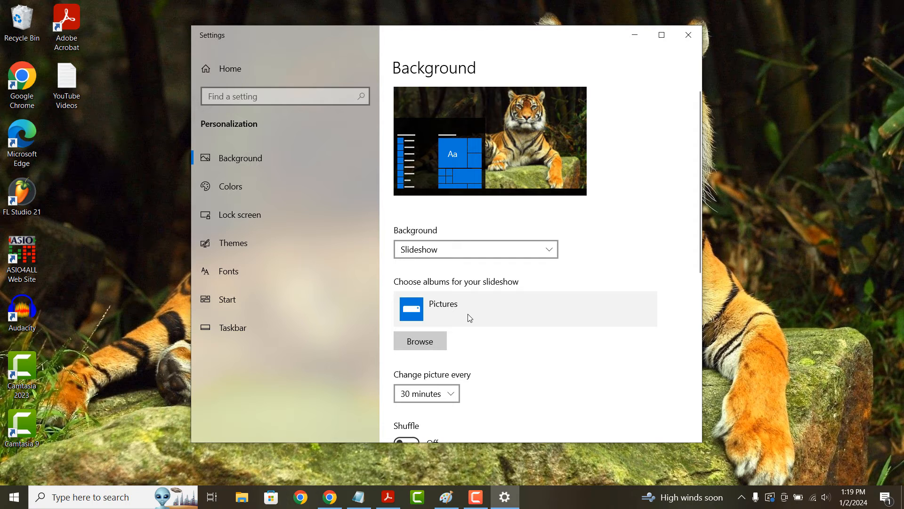
click(475, 249)
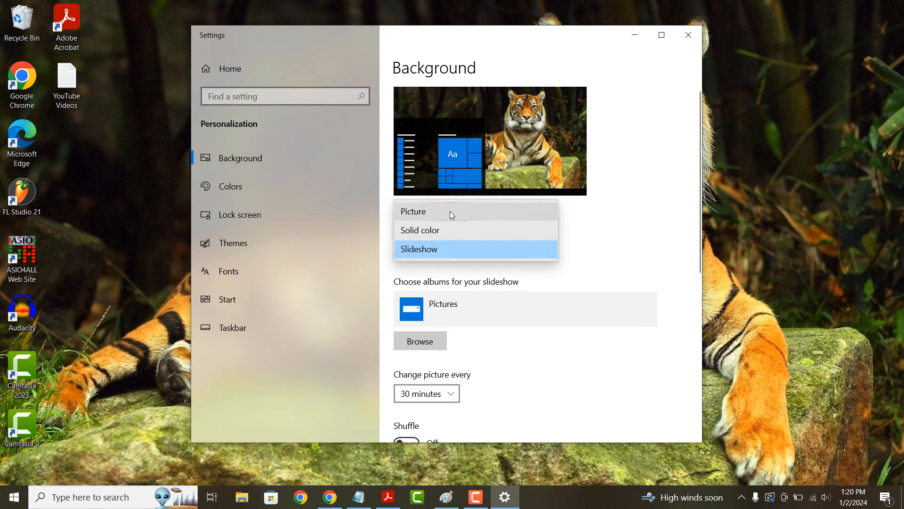
click(413, 211)
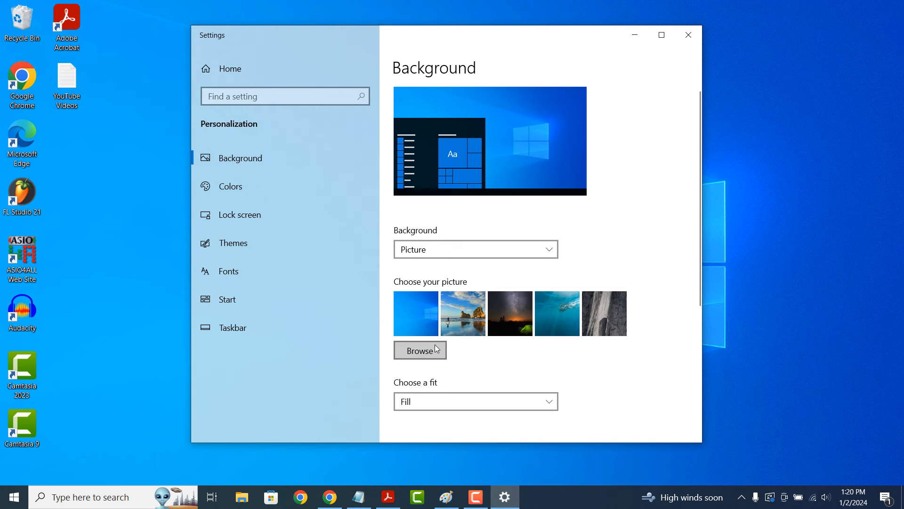
Step: Browse for and set the tiger photo as wallpaper, then close Settings
click(420, 350)
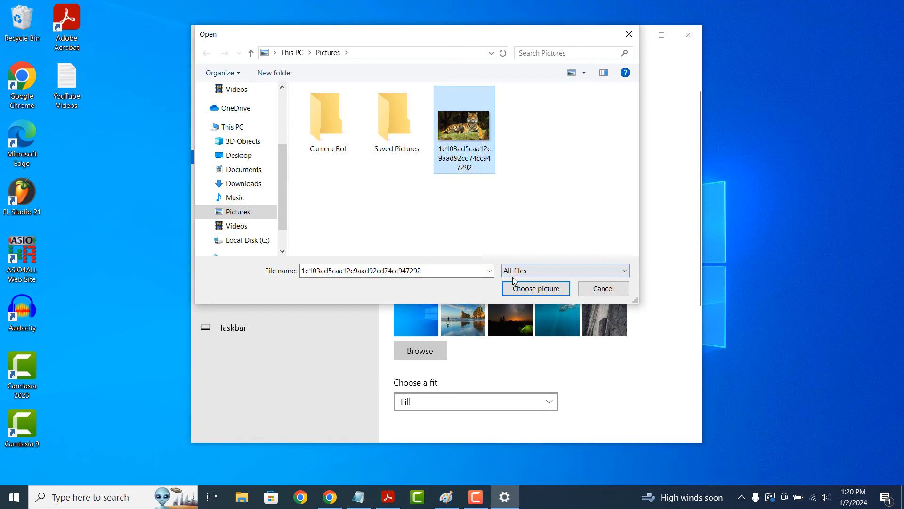
click(535, 288)
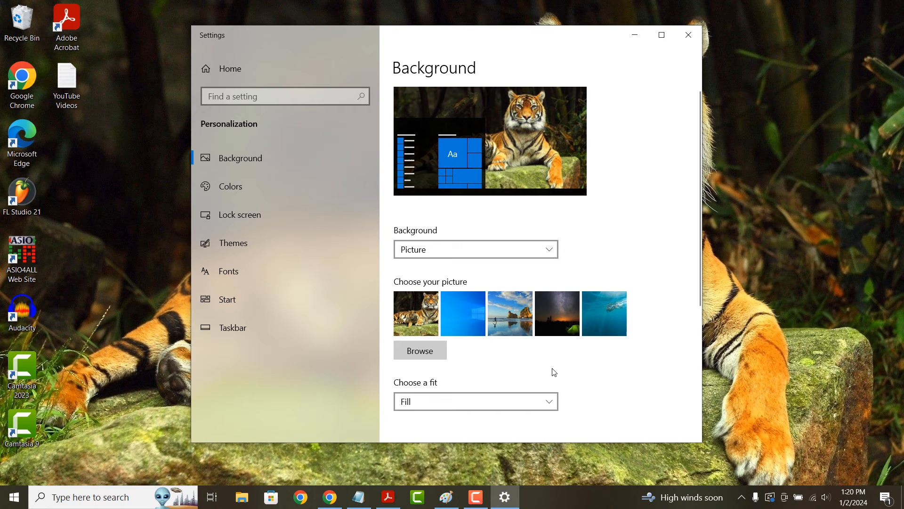
mouse_move(688, 34)
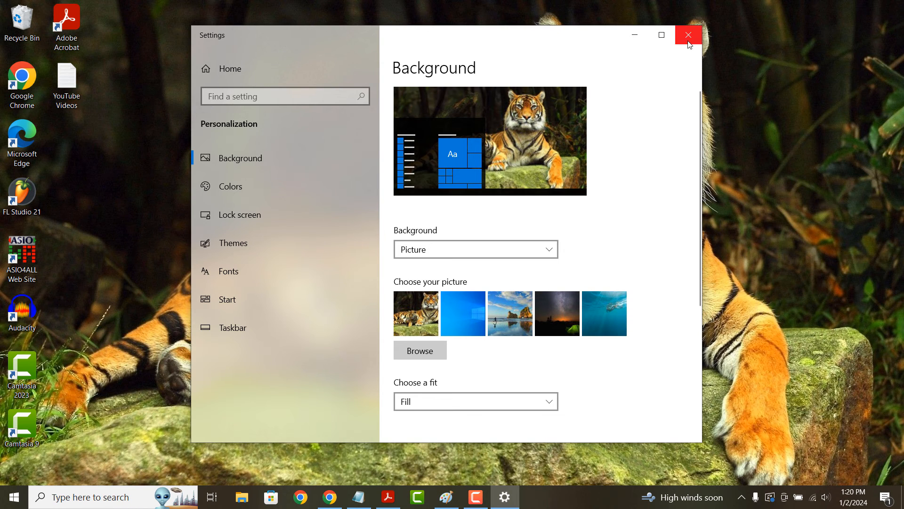
click(687, 35)
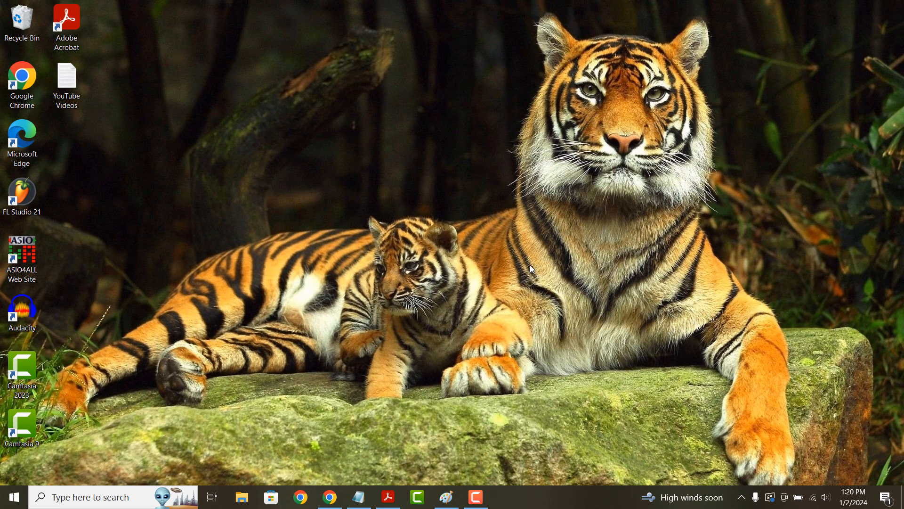